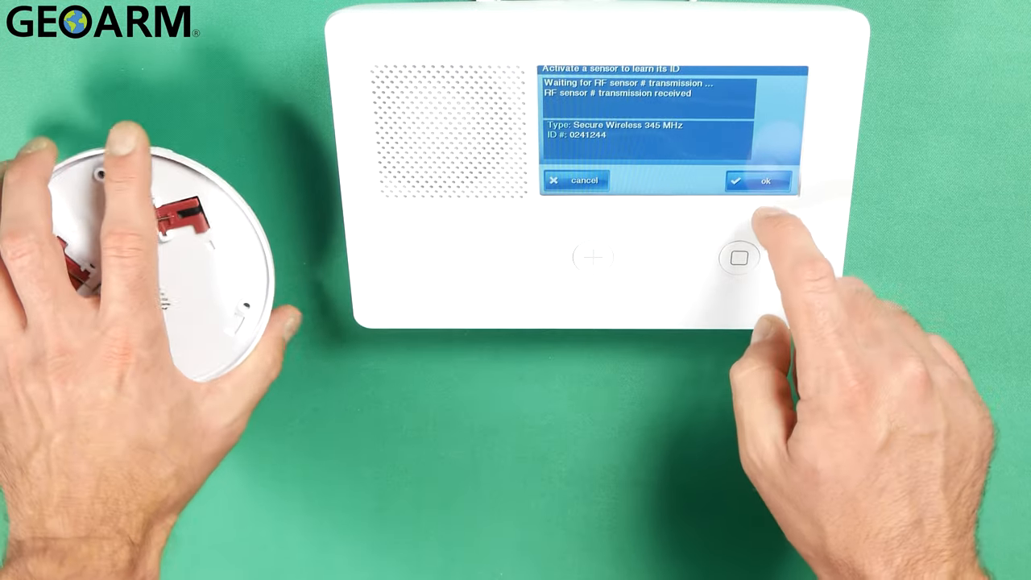
# Step: Confirm the received Secure Wireless 345 MHz sensor ID 0241244 with OK
pyautogui.click(757, 180)
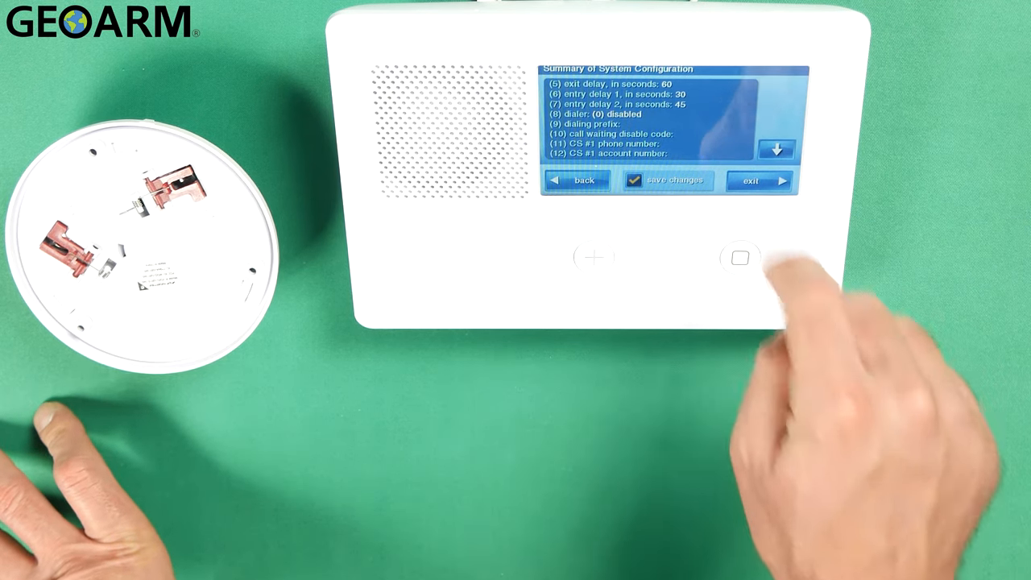